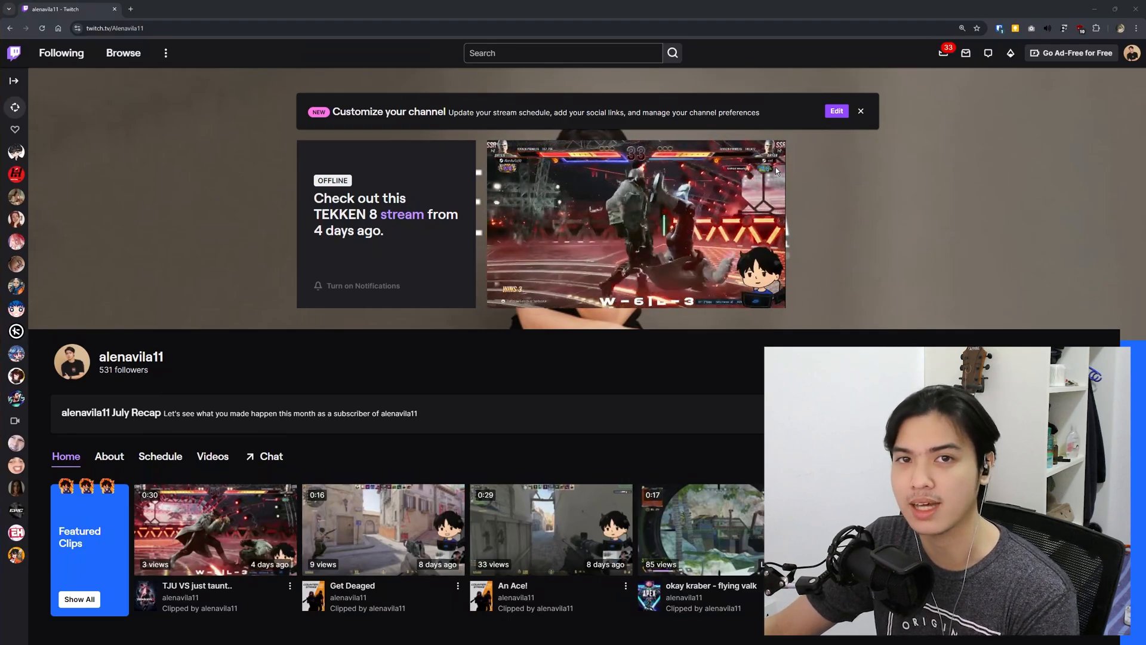
pyautogui.moveTo(1036, 66)
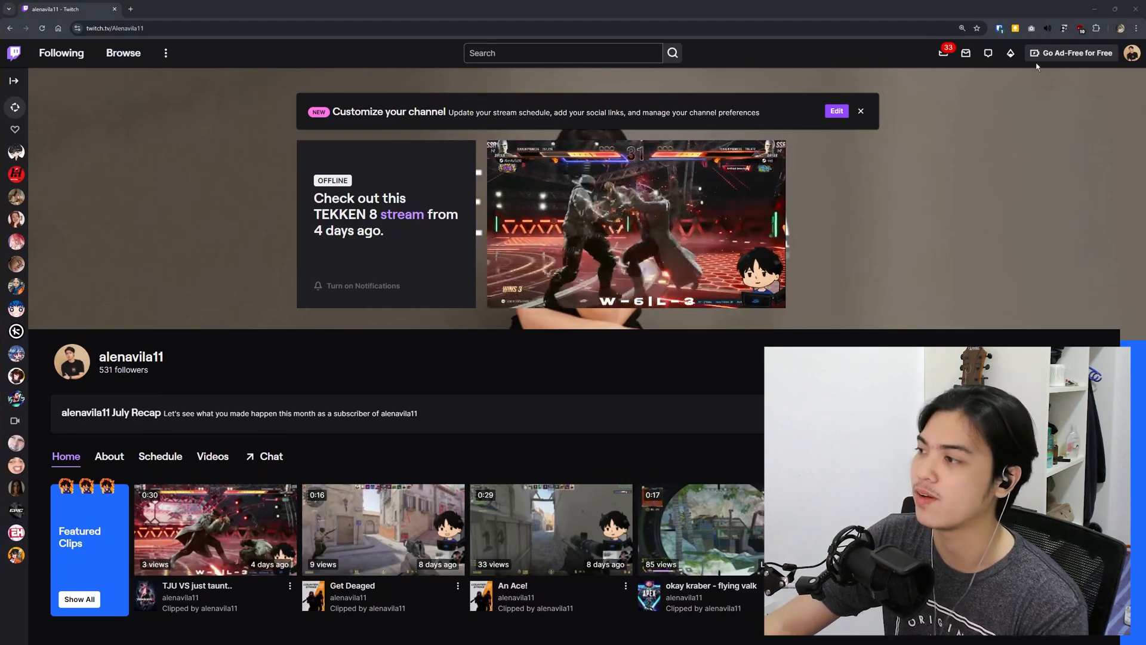
# Reach the Creator Dashboard home page from the account avatar menu.
pyautogui.click(1132, 53)
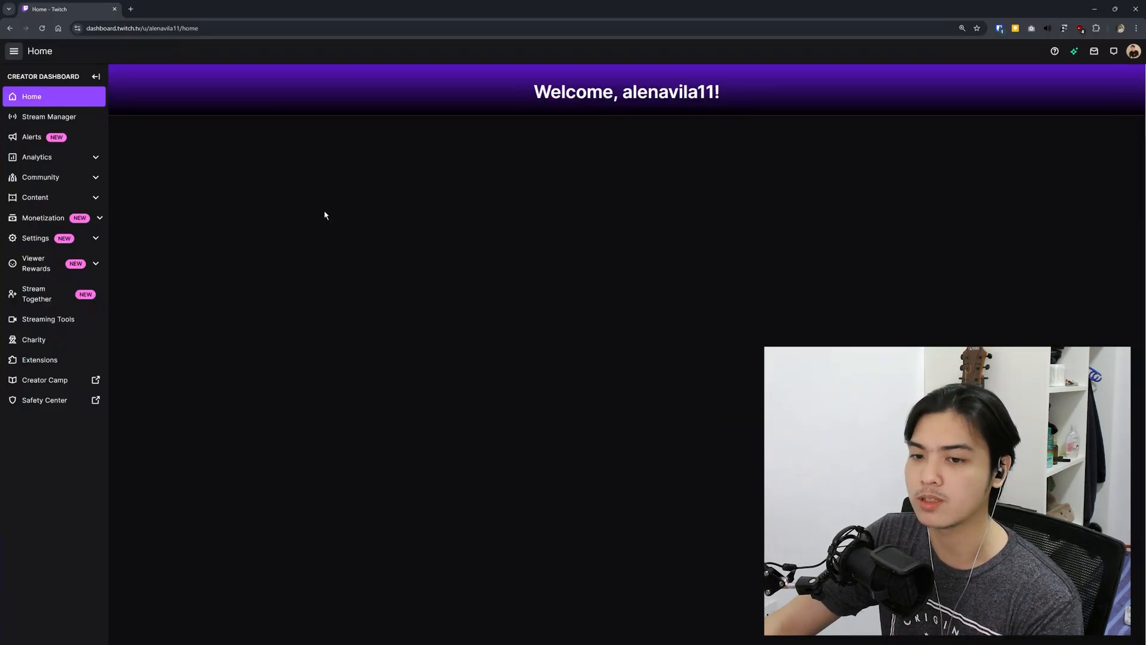
# Review the Stream settings note confirming past broadcasts are saved and published automatically.
pyautogui.click(35, 238)
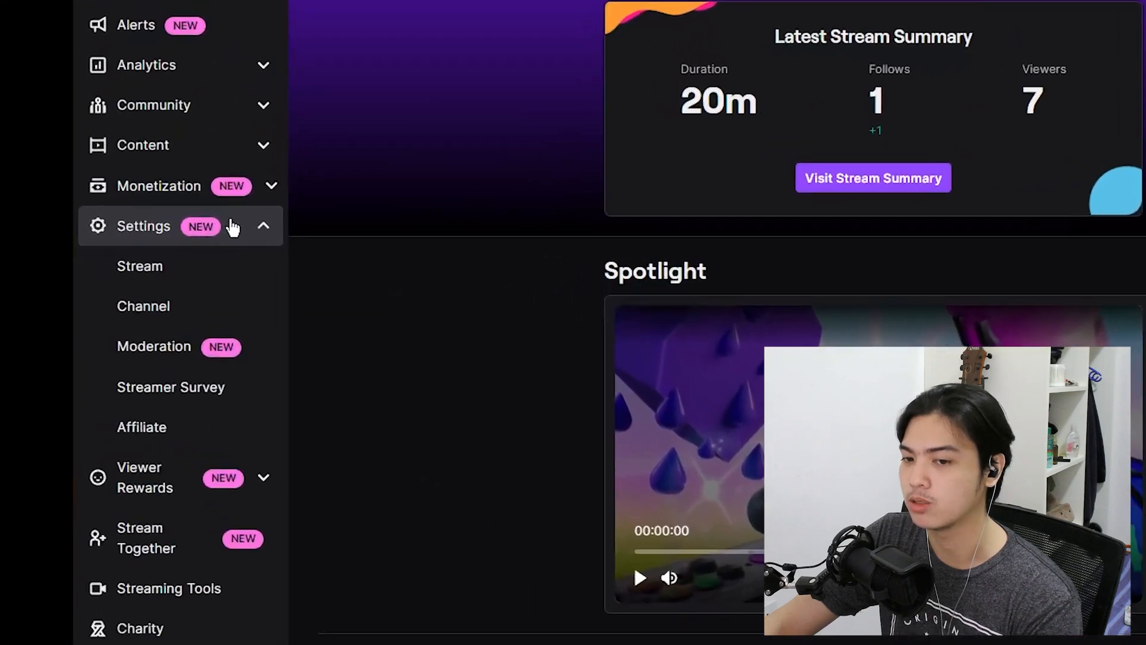
pyautogui.click(140, 265)
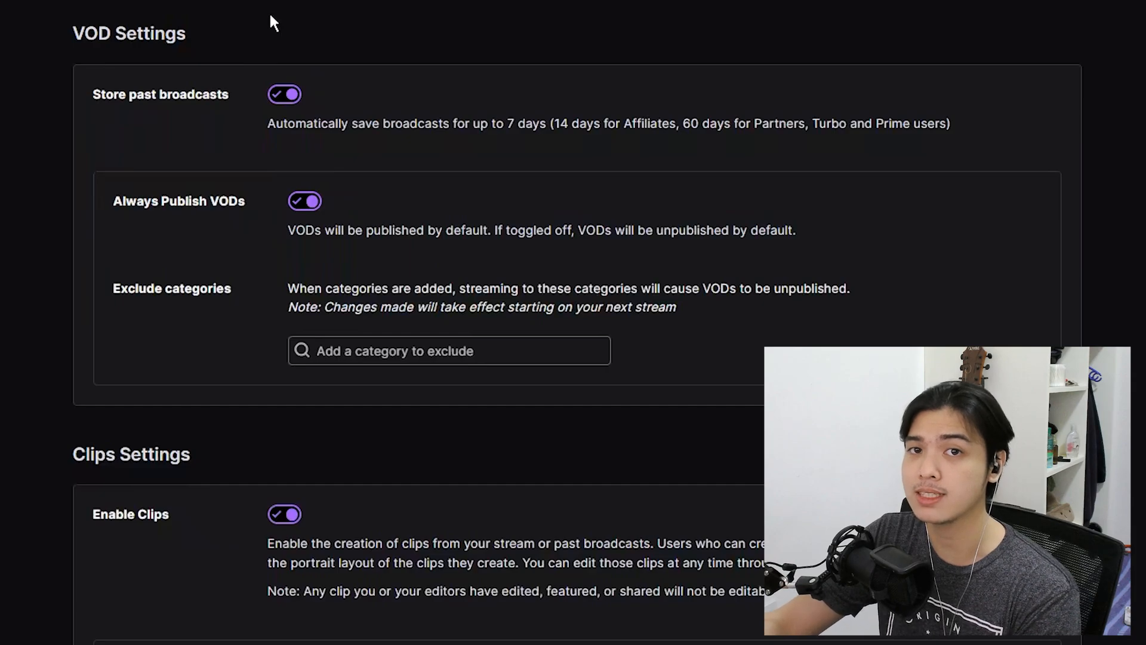
pyautogui.moveTo(307, 165)
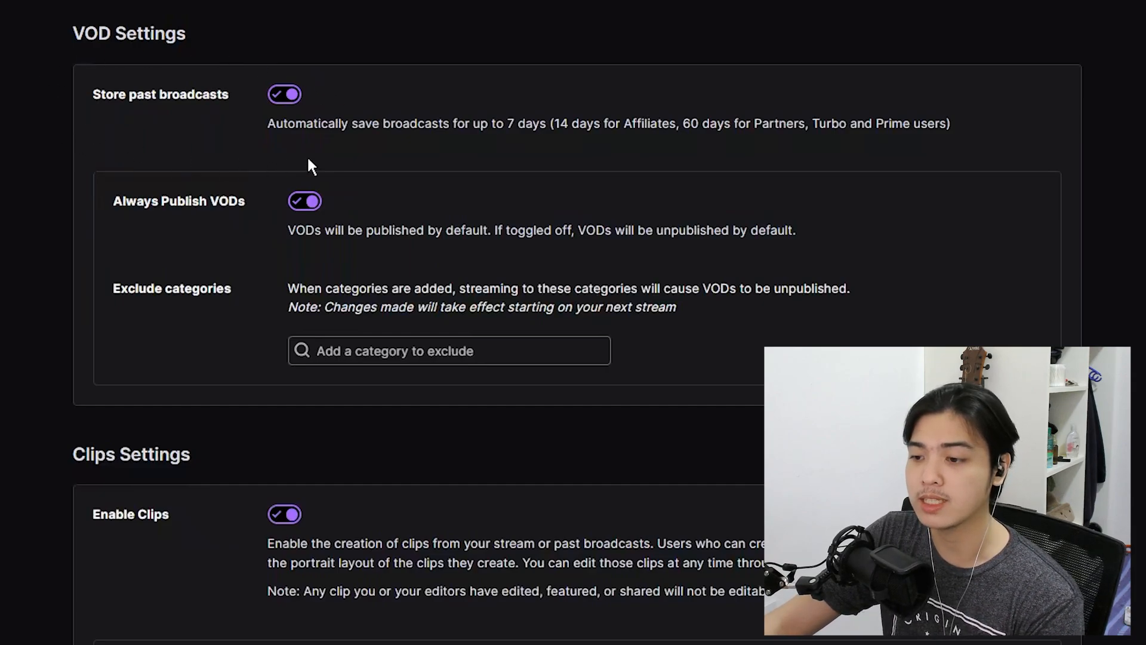
pyautogui.moveTo(268, 123); pyautogui.dragTo(385, 123)
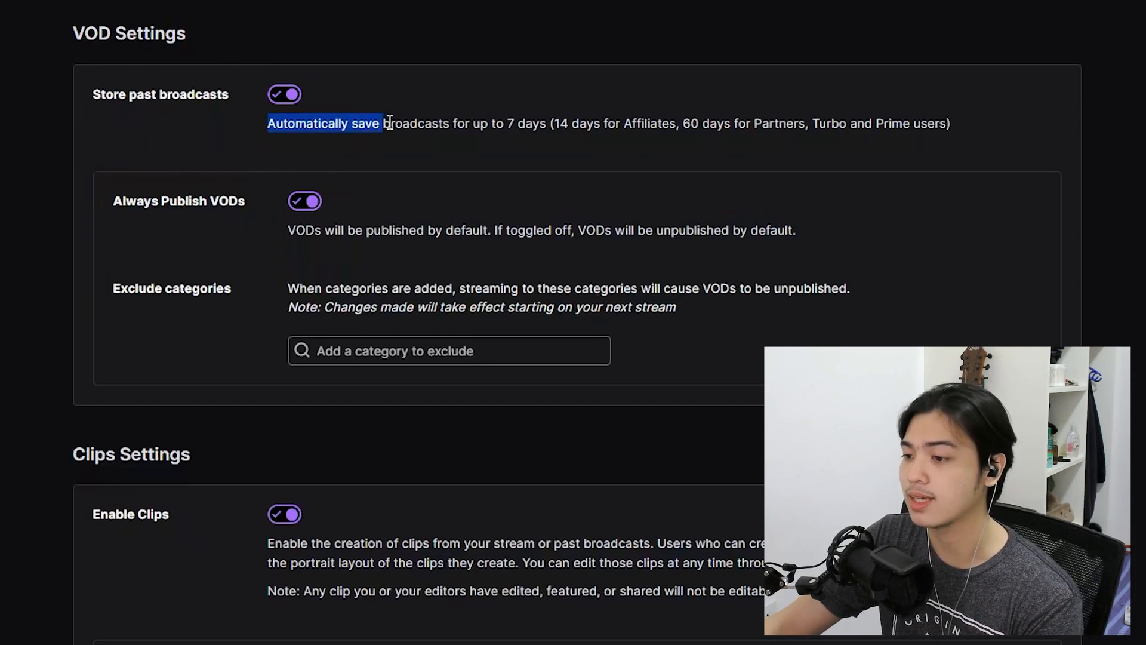
pyautogui.doubleClick(531, 123)
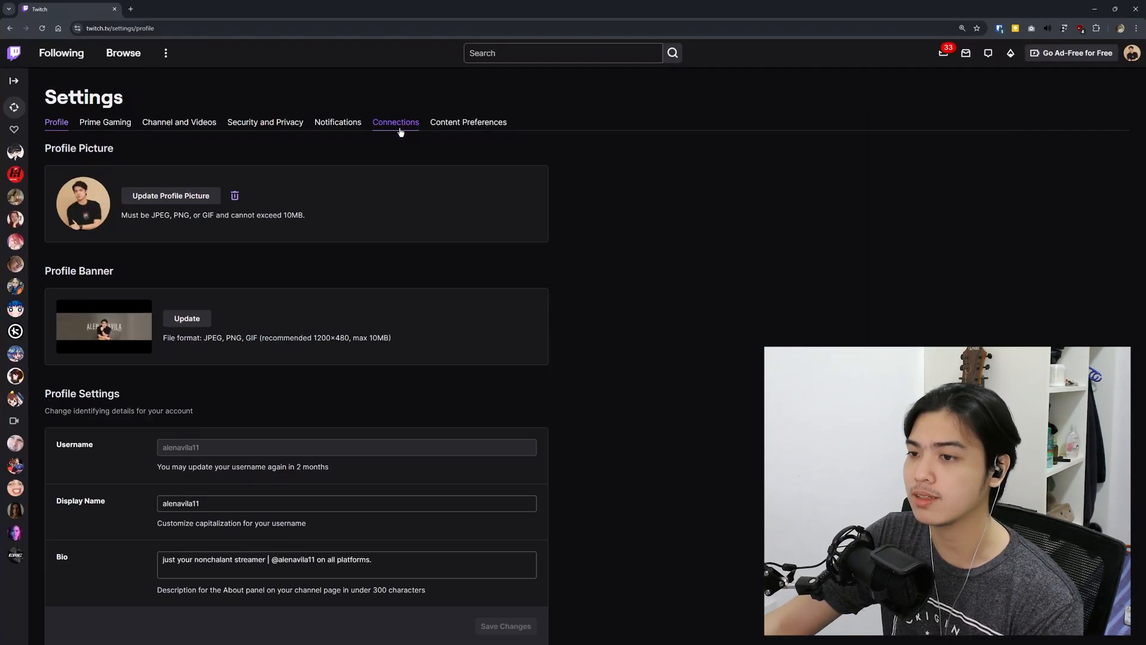
# View the Connections list with YouTube and TikTok linked, then follow the YouTube channel URL.
pyautogui.click(396, 122)
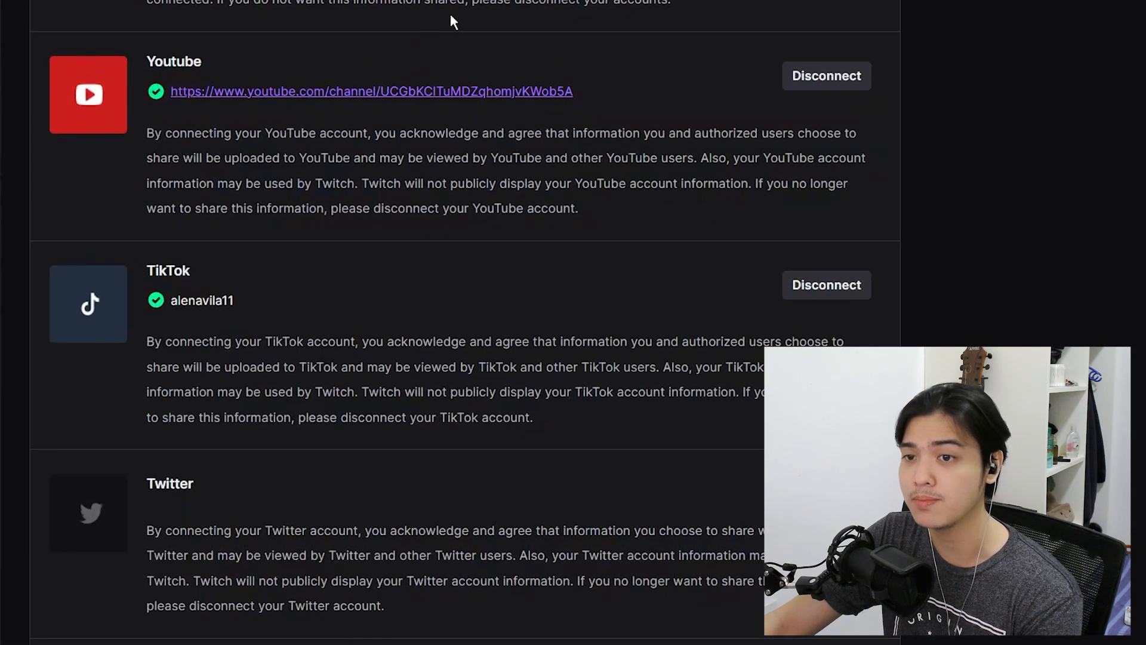
pyautogui.click(371, 91)
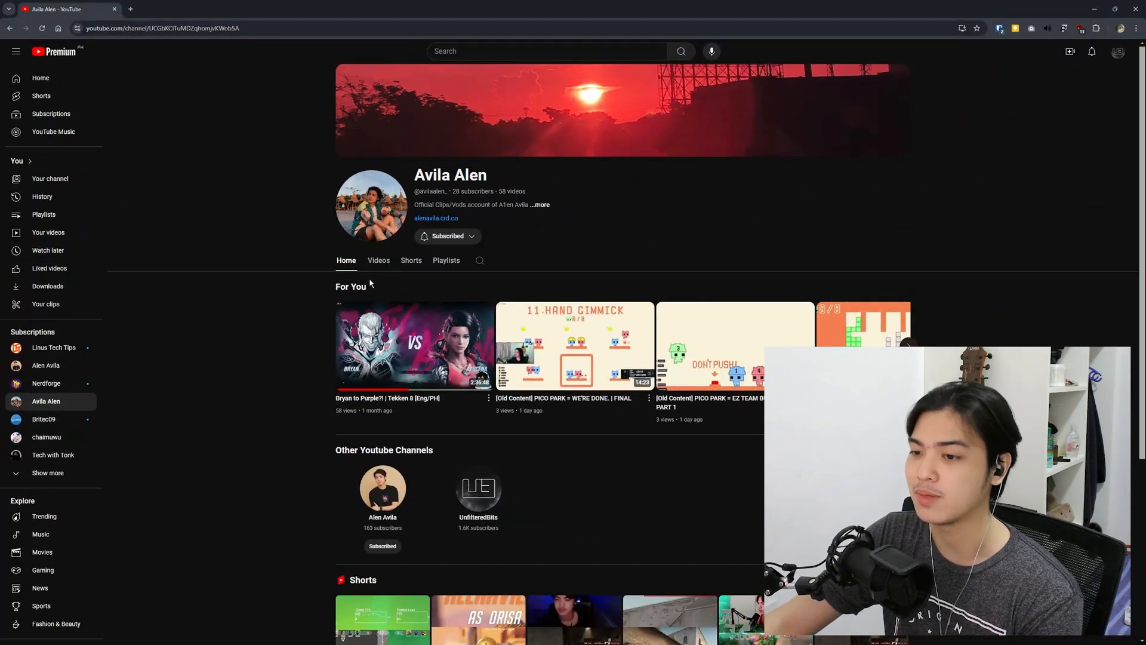
# Return from the YouTube channel to Twitch's Connections settings.
pyautogui.click(378, 259)
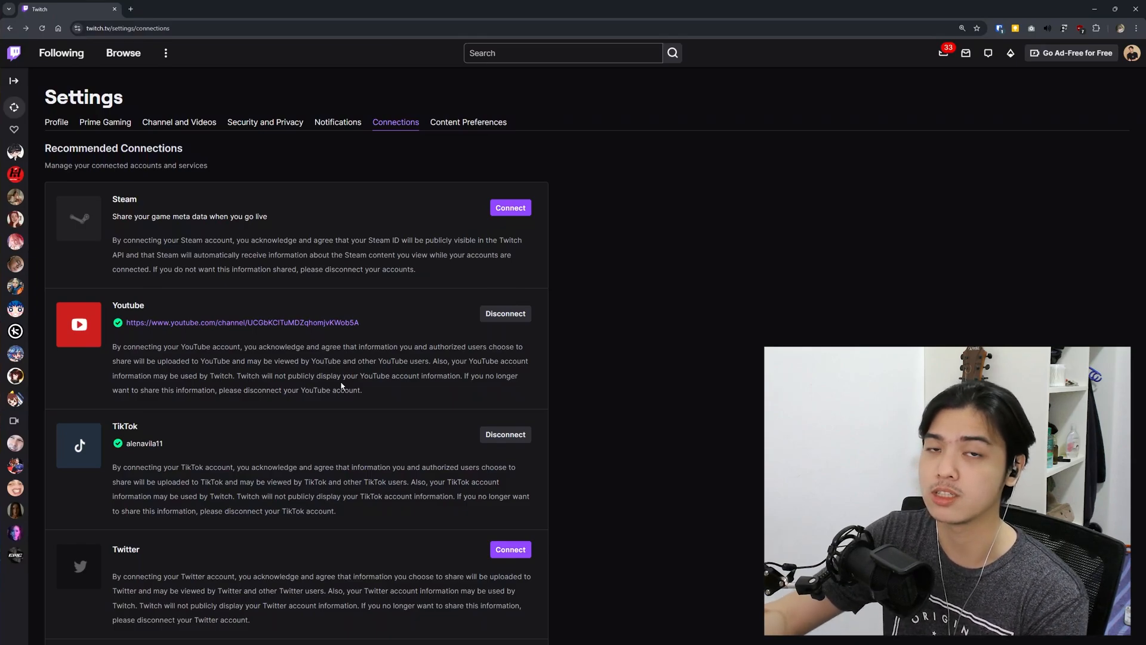
# Reach the Video Producer list of five past broadcasts from the account avatar menu.
pyautogui.click(1132, 53)
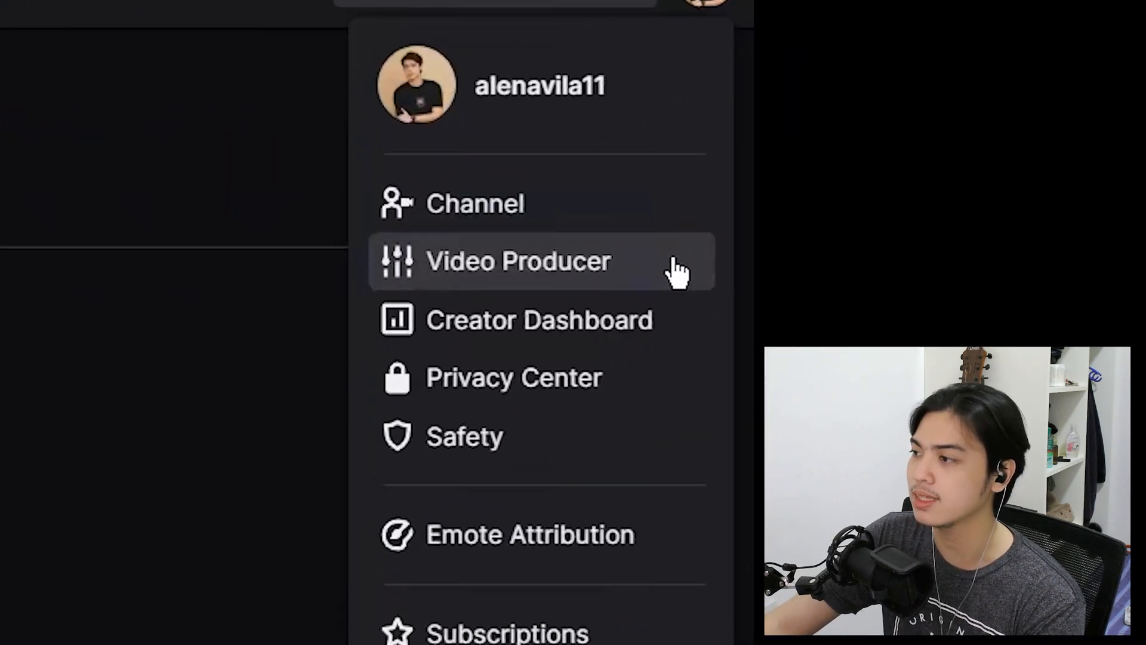
pyautogui.click(519, 262)
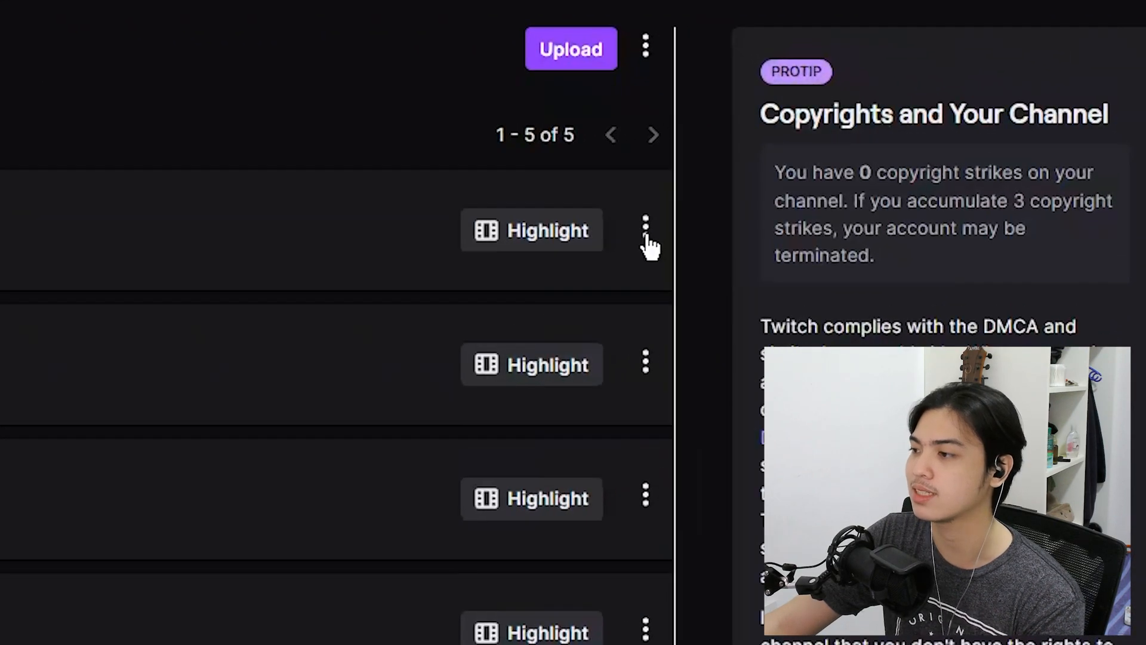
pyautogui.click(645, 229)
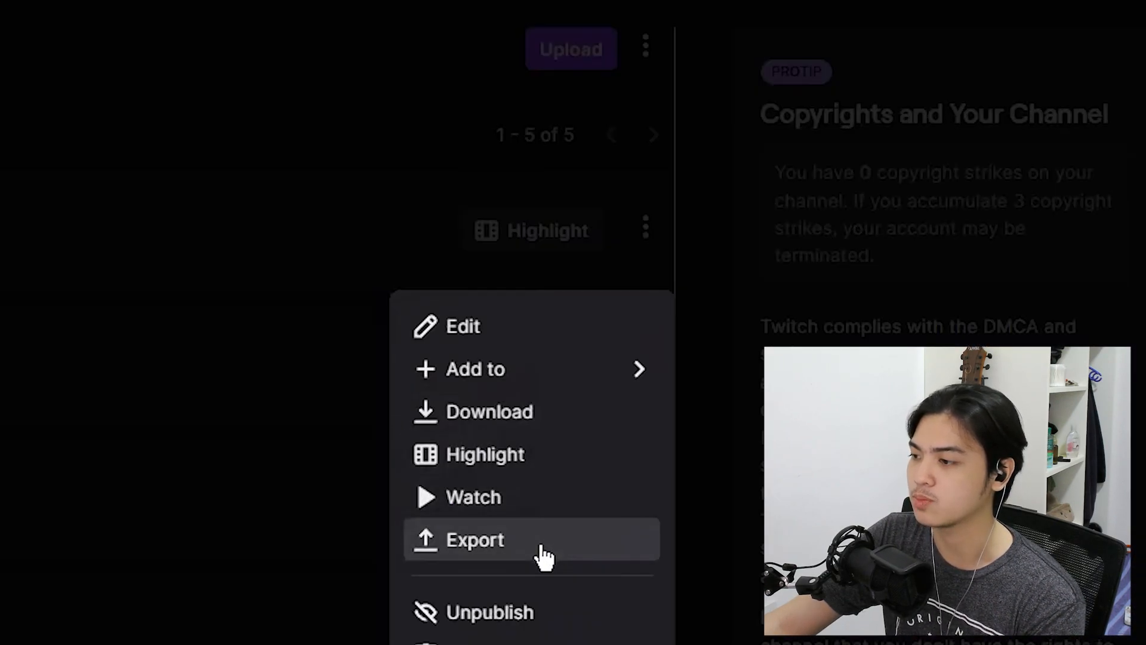
pyautogui.click(473, 540)
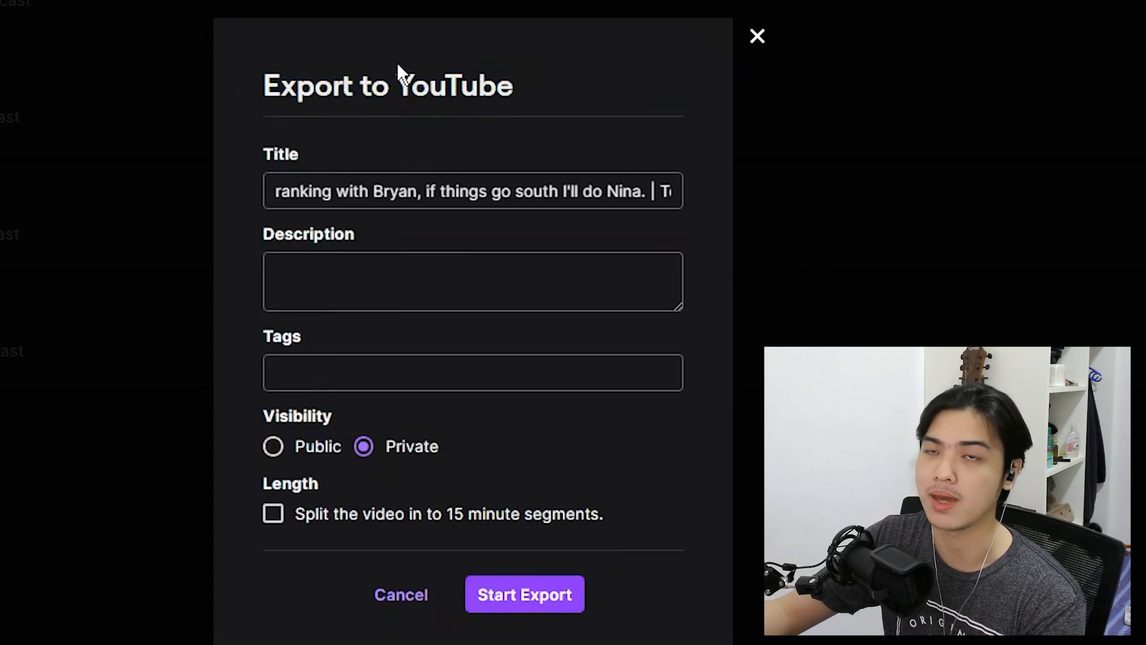
pyautogui.click(473, 282)
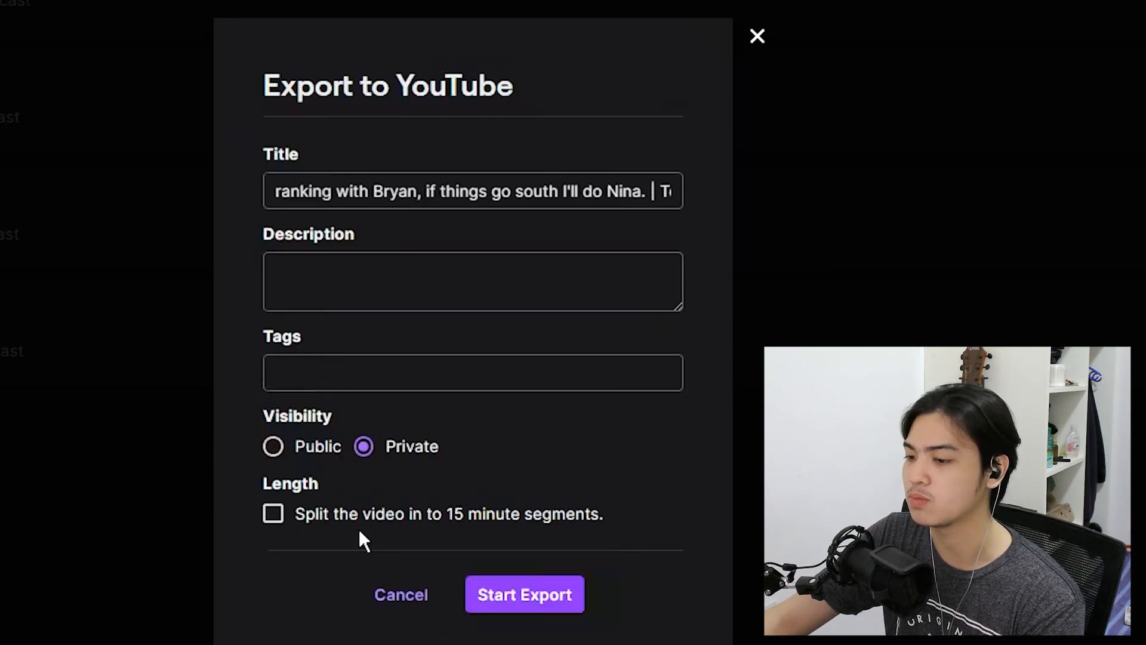
pyautogui.moveTo(741, 406)
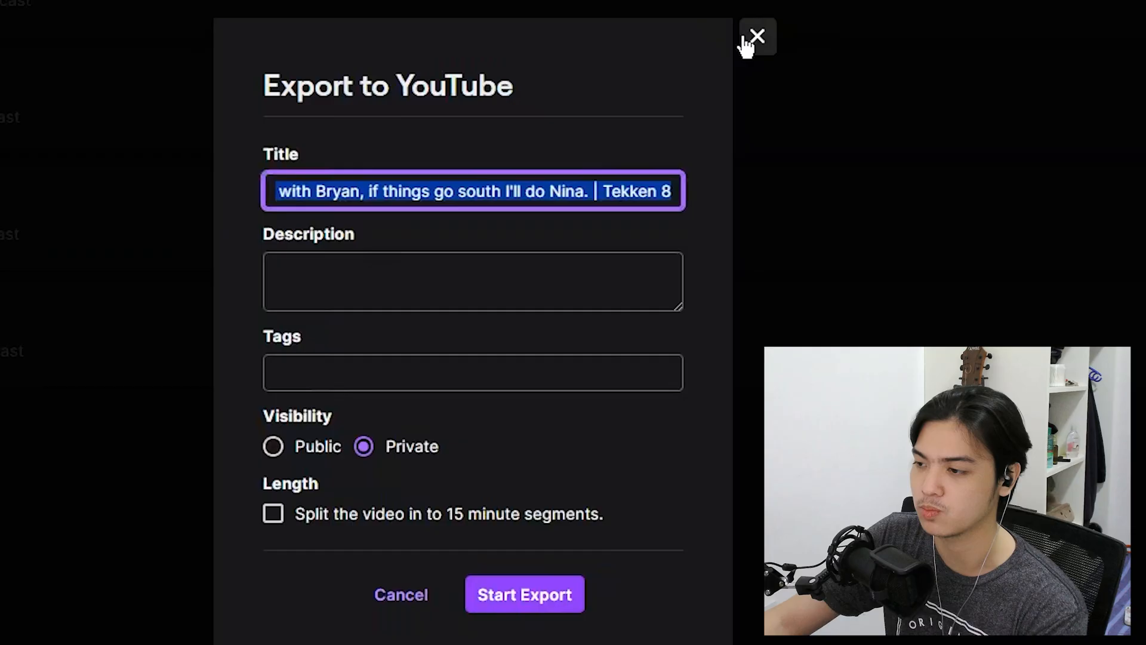
pyautogui.click(757, 36)
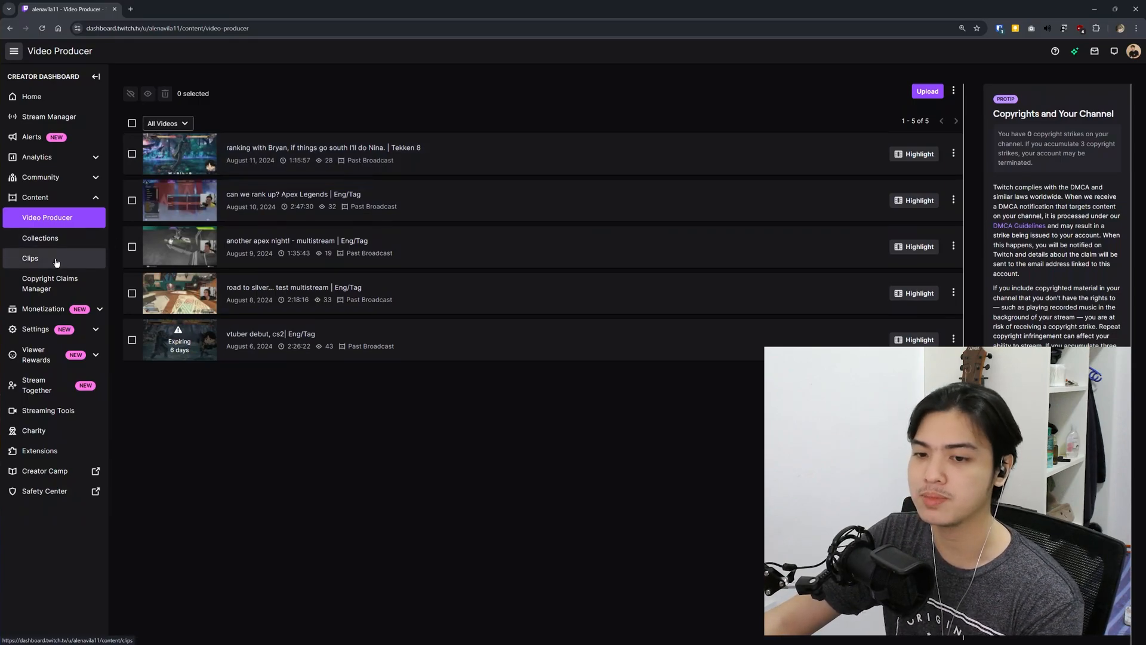
# In Clips Manager, start sharing the 'An Ace!' portrait clip to get the Export Clip form.
pyautogui.click(30, 258)
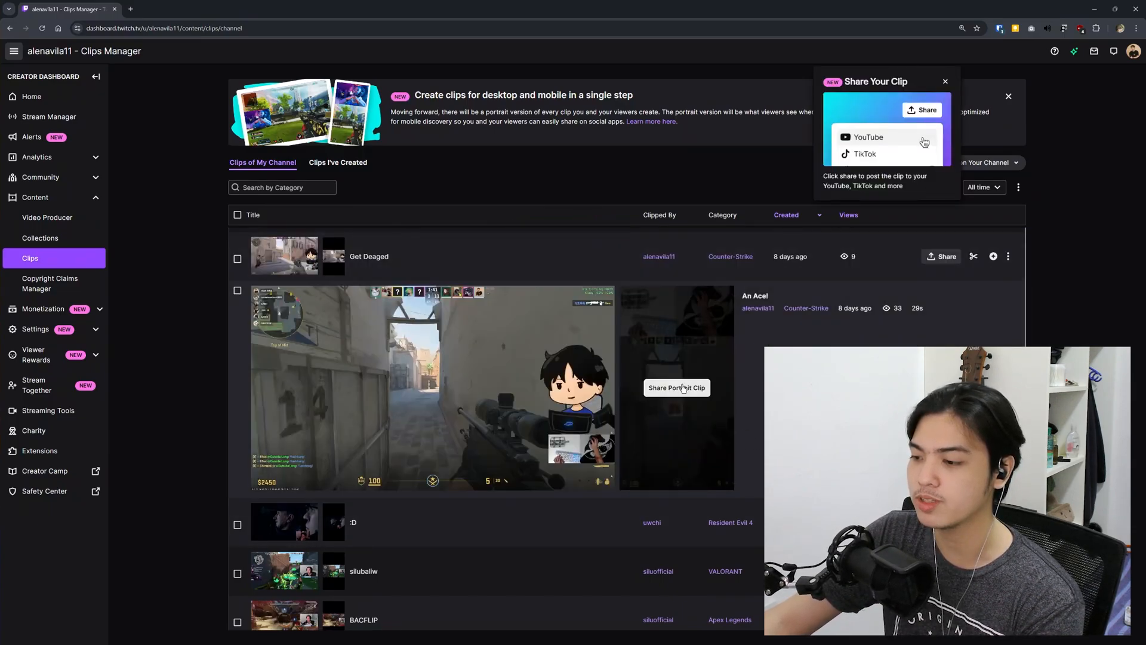
pyautogui.click(868, 136)
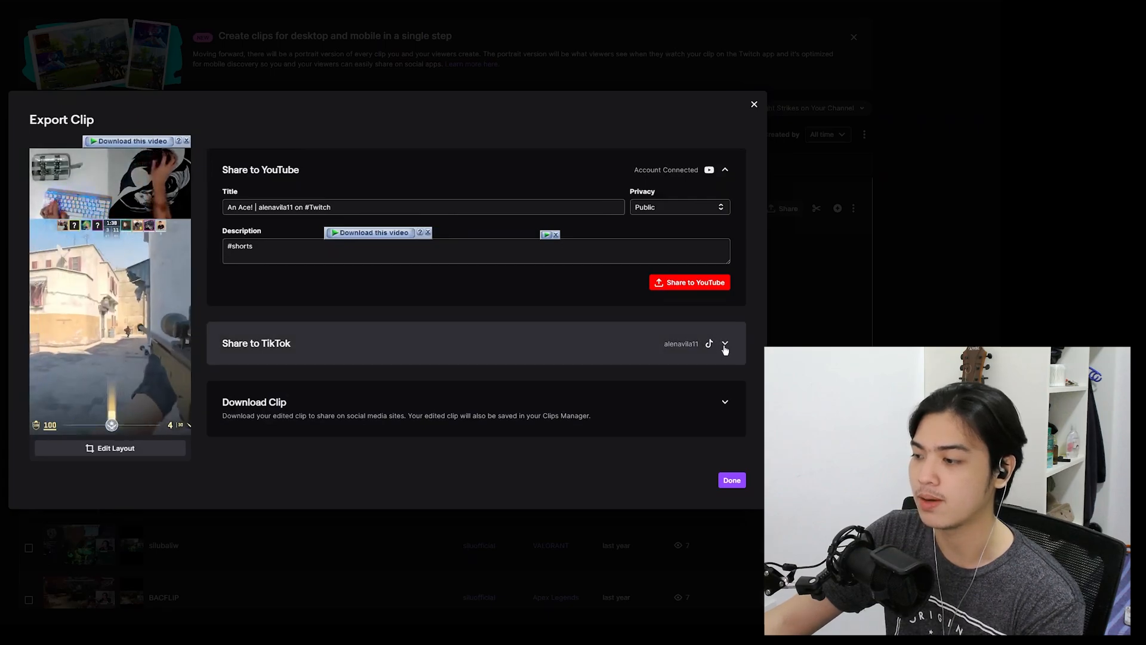
# Expand the Share to TikTok options, then close the Export Clip form back to the clips list.
pyautogui.click(725, 344)
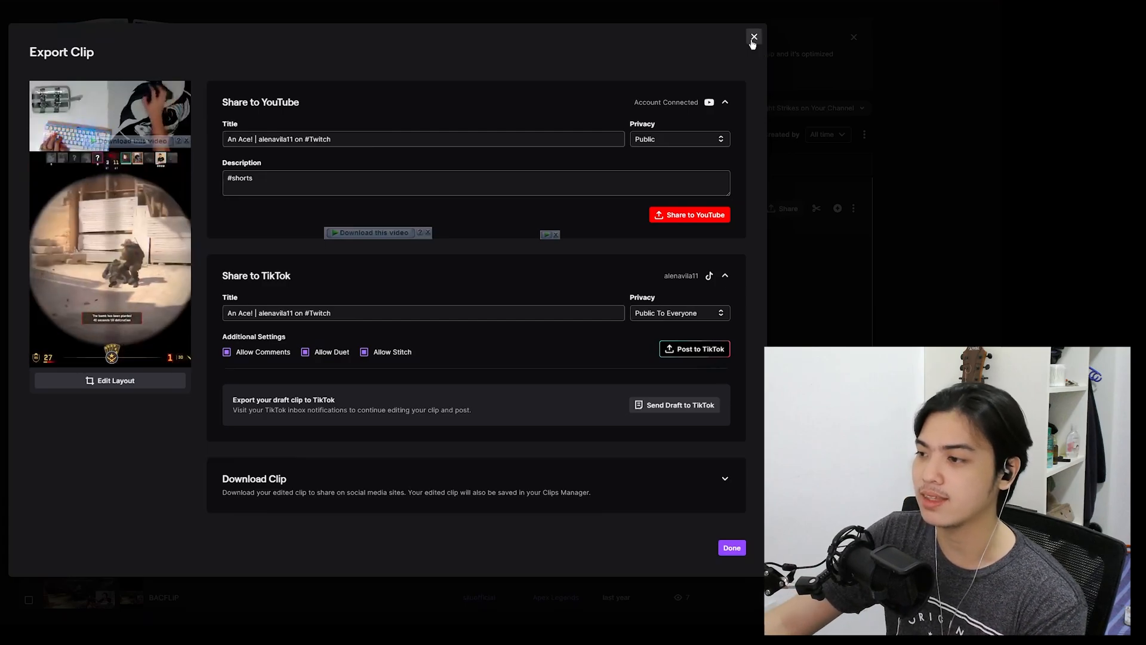
pyautogui.click(753, 37)
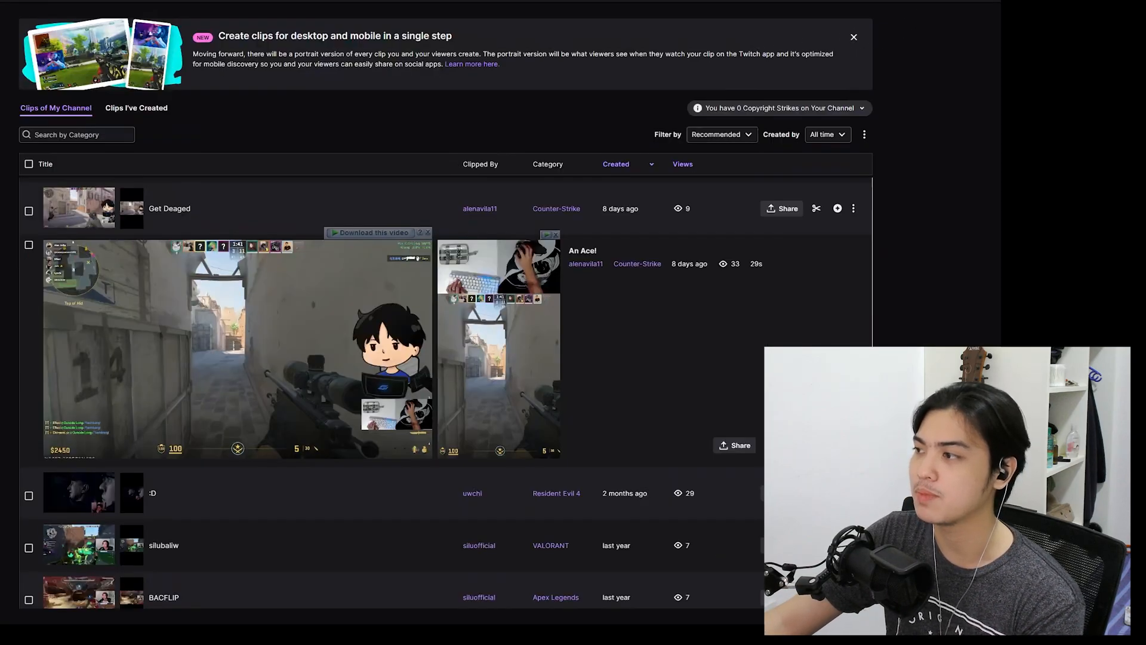